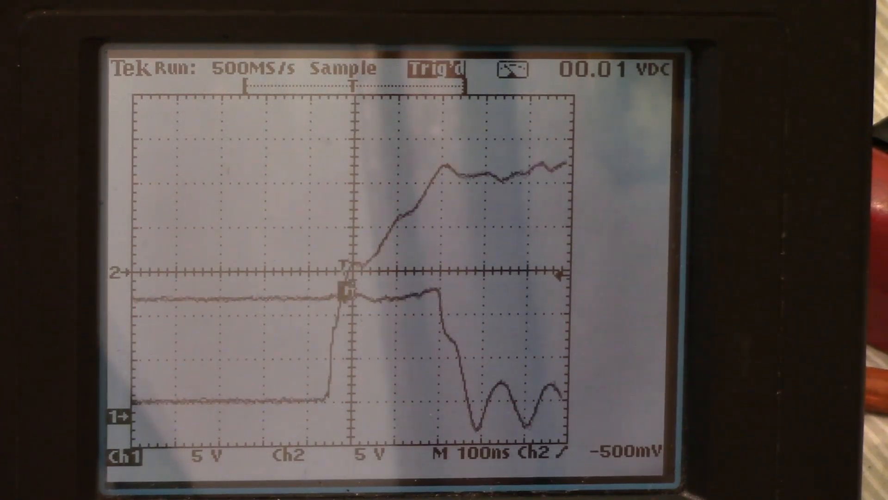
{"action": "mouse_move", "coordinate": [306, 246]}
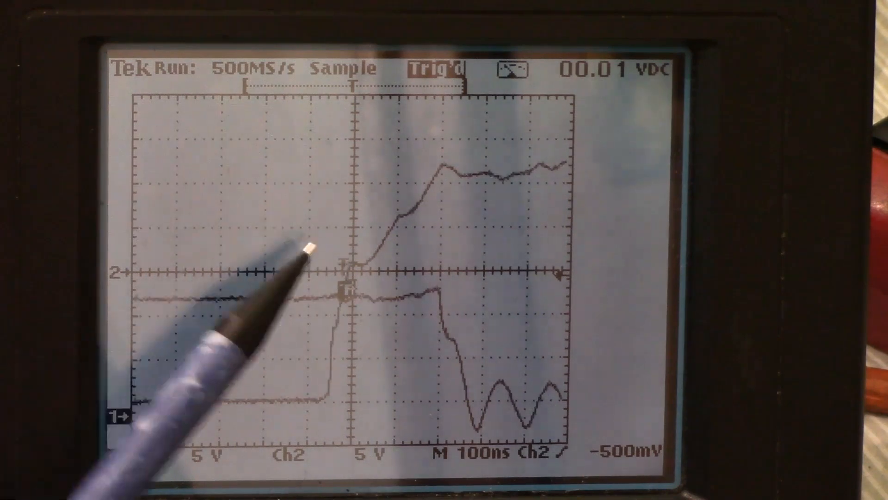